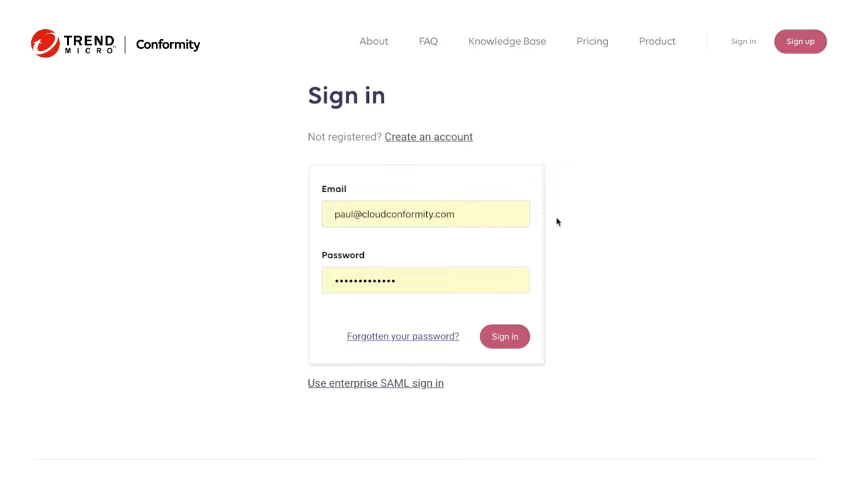
mouse_move(496, 206)
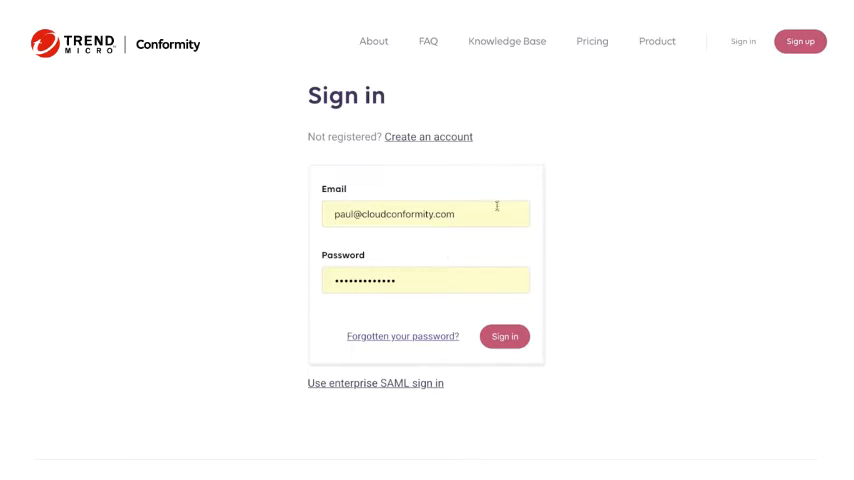
- Sign in to Cloud Conformity and begin adding a new AWS account
click(504, 336)
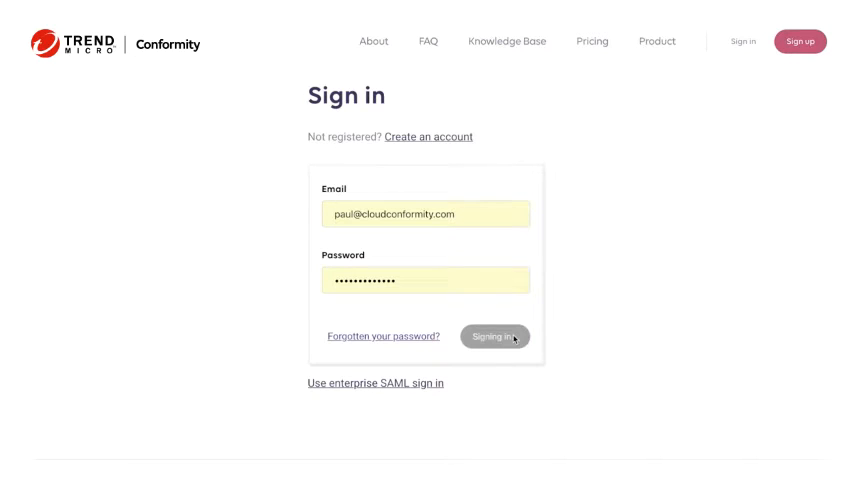
click(492, 336)
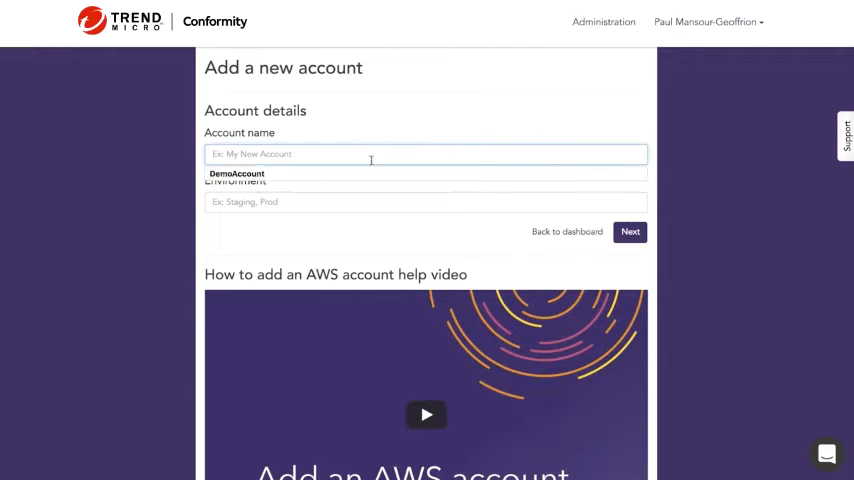
- Name the account 'demo acct' with environment 'production' and continue to the next step
text(demo acct)
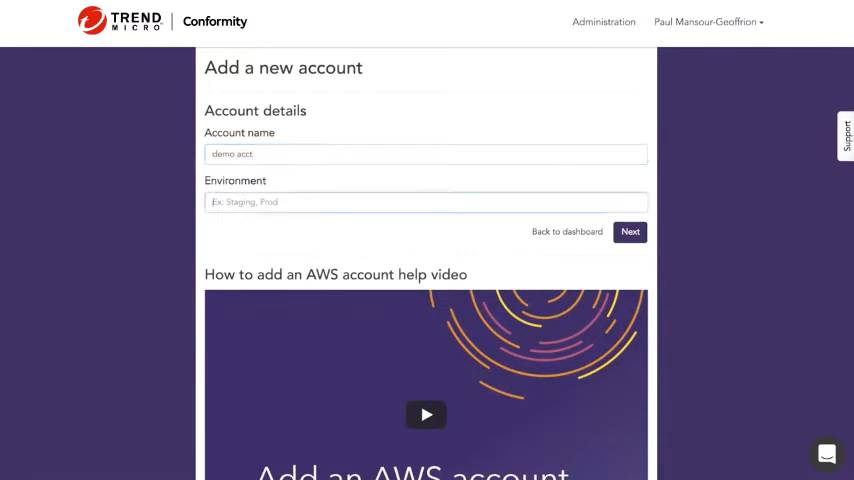
text(production)
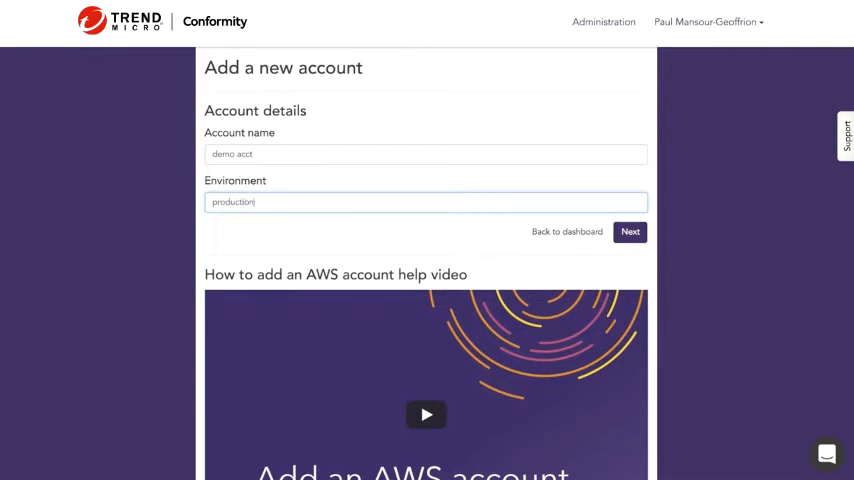
click(630, 232)
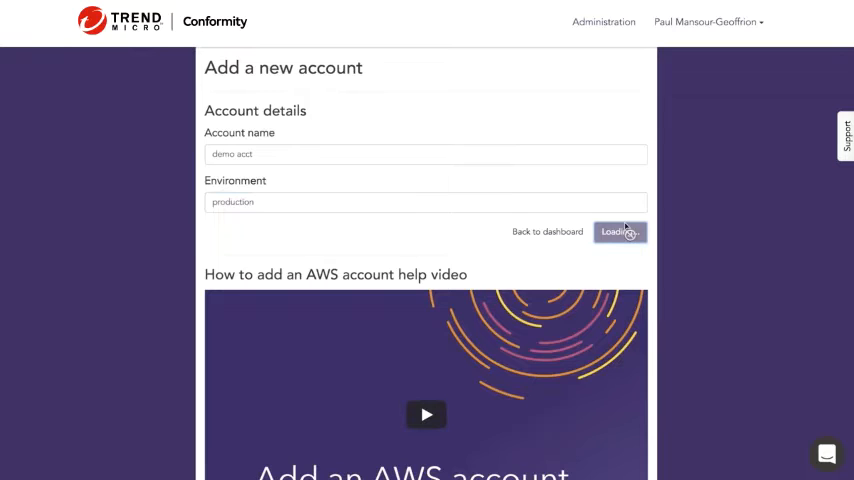
- Keep 'Automated setup (recommended)' as the authentication type and proceed to its CloudFormation instructions
click(620, 232)
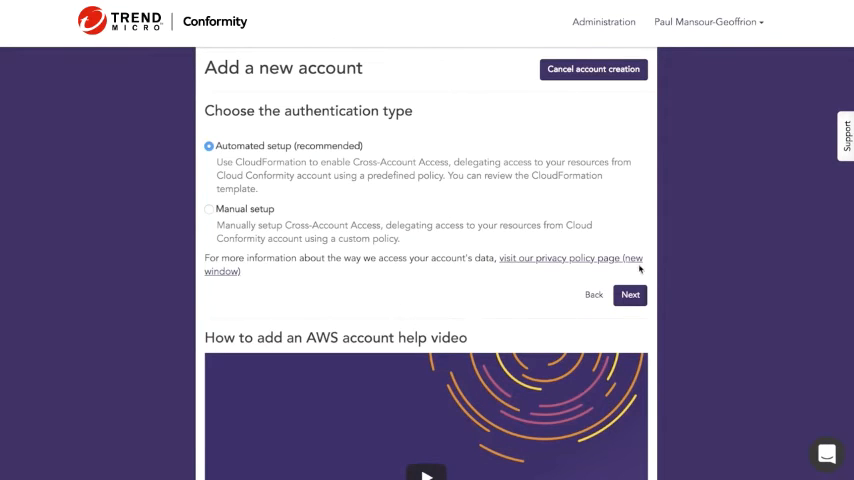
click(630, 294)
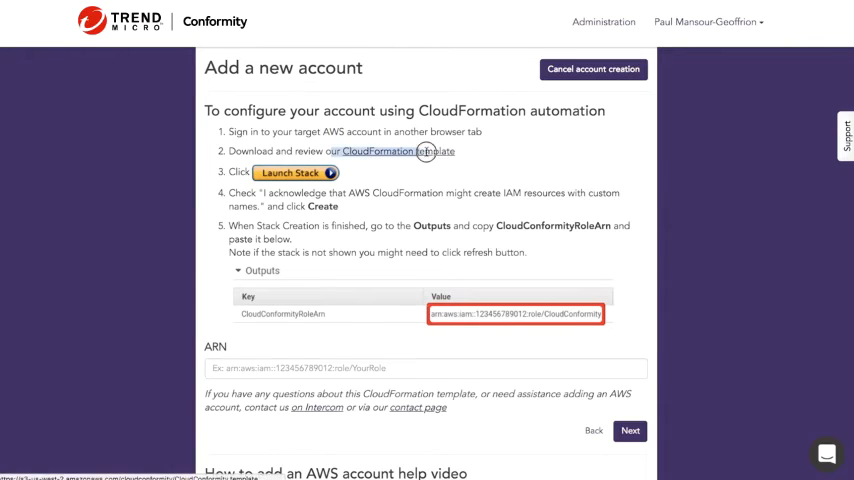
mouse_move(476, 158)
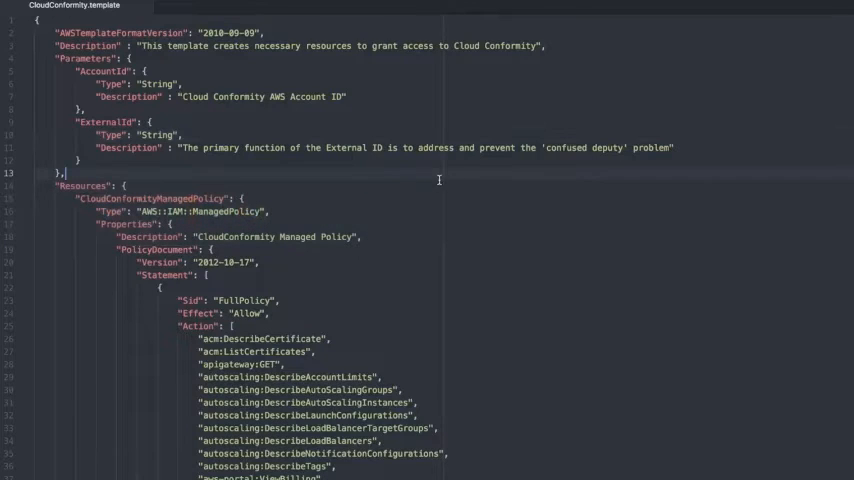
scroll(down, 3)
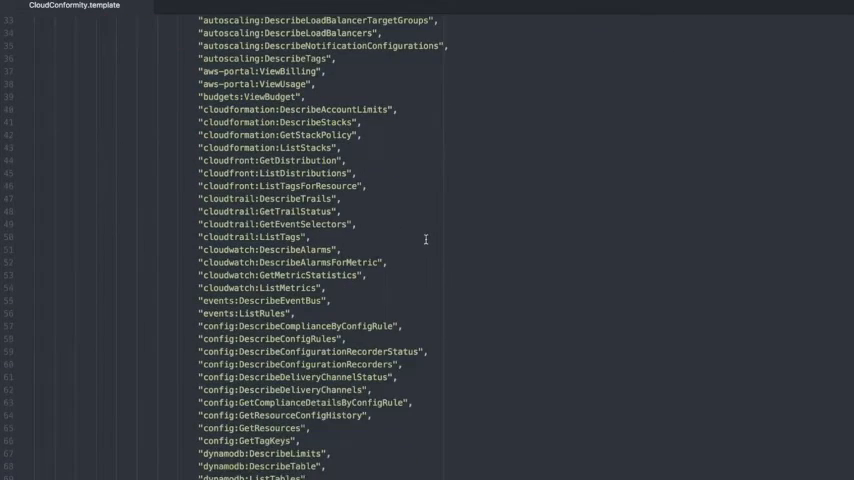
scroll(up, 3)
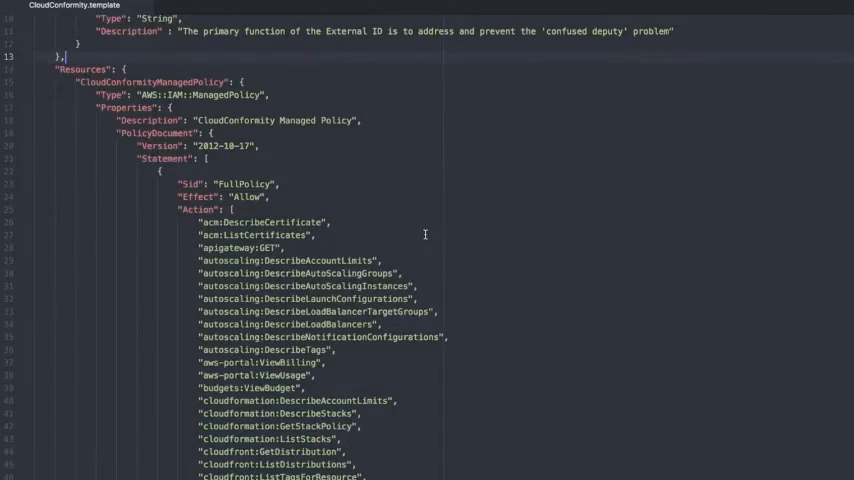
scroll(down, 3)
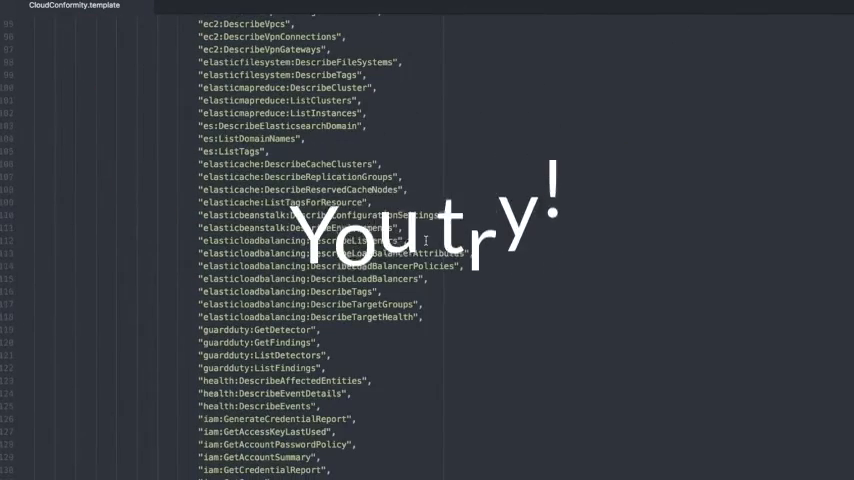
scroll(down, 3)
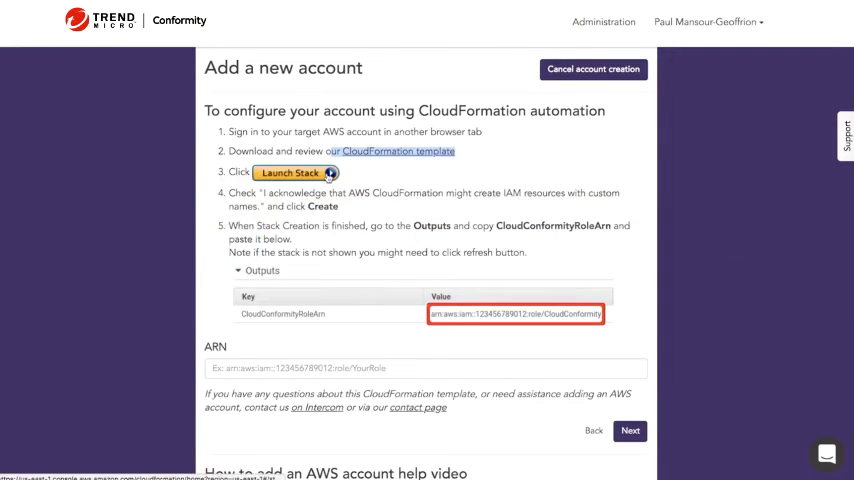
- Launch the CloudConformity stack in AWS CloudFormation with template and parameters pre-filled
click(290, 172)
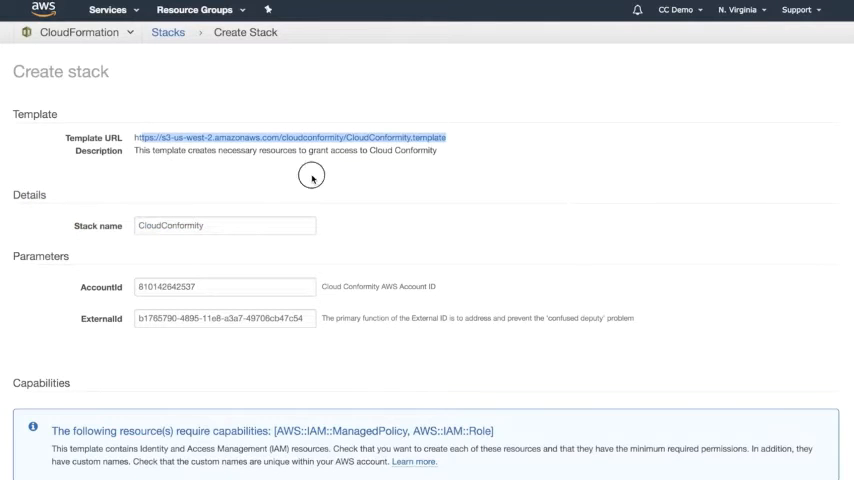
- Acknowledge IAM resource creation and create the CloudConformity stack
scroll(down, 3)
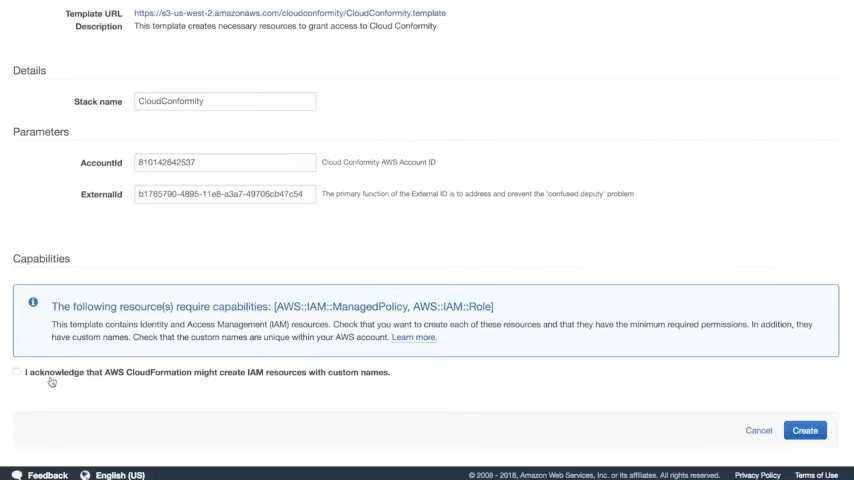
click(18, 372)
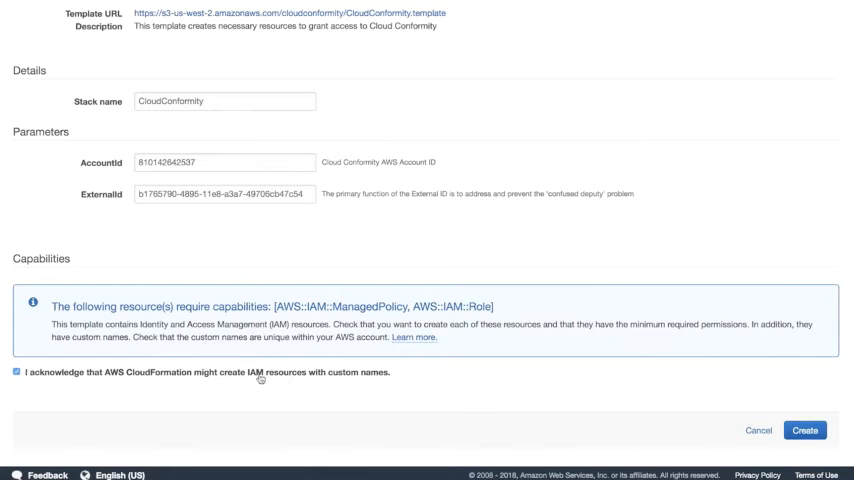
mouse_move(740, 410)
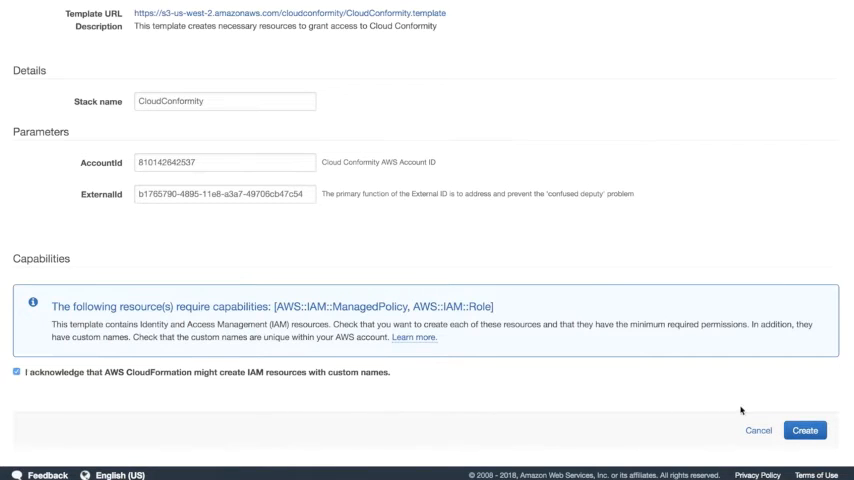
click(804, 430)
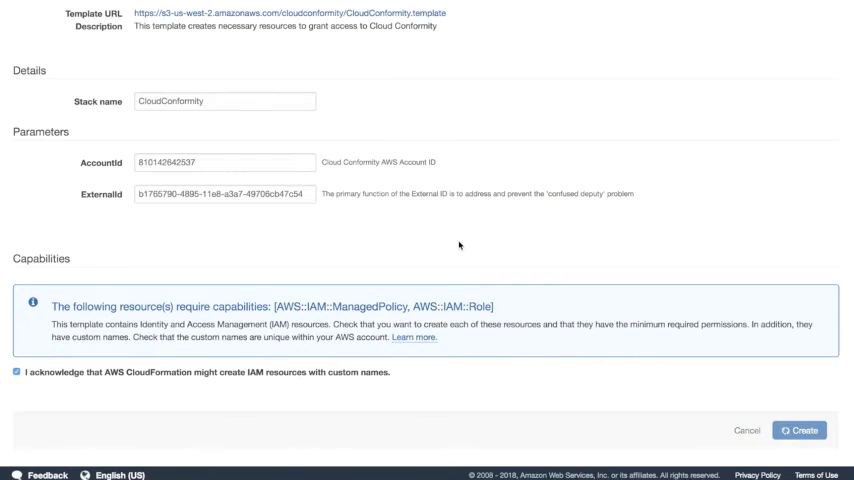
click(800, 430)
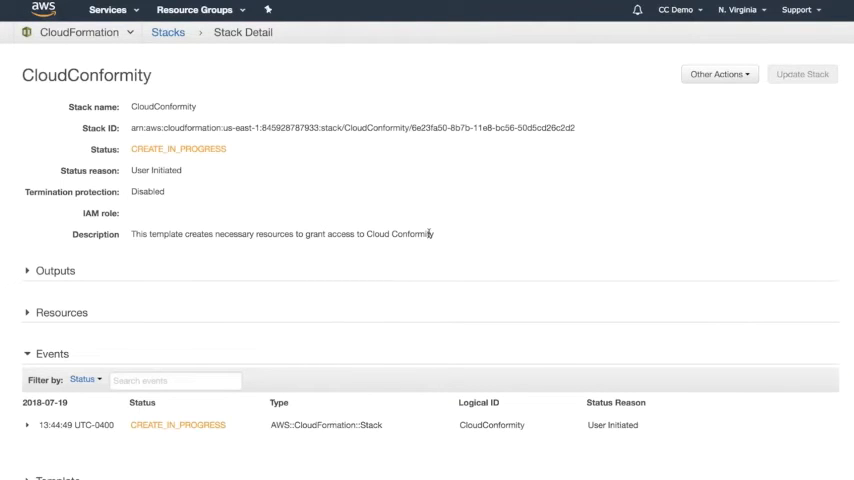
- Expand the stack's Outputs to show the CloudConformityRoleArn after CREATE_COMPLETE
click(56, 270)
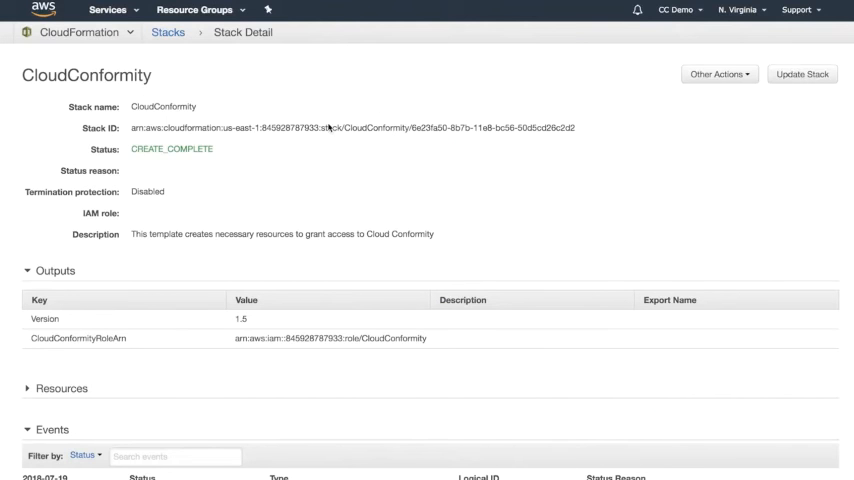
mouse_move(394, 220)
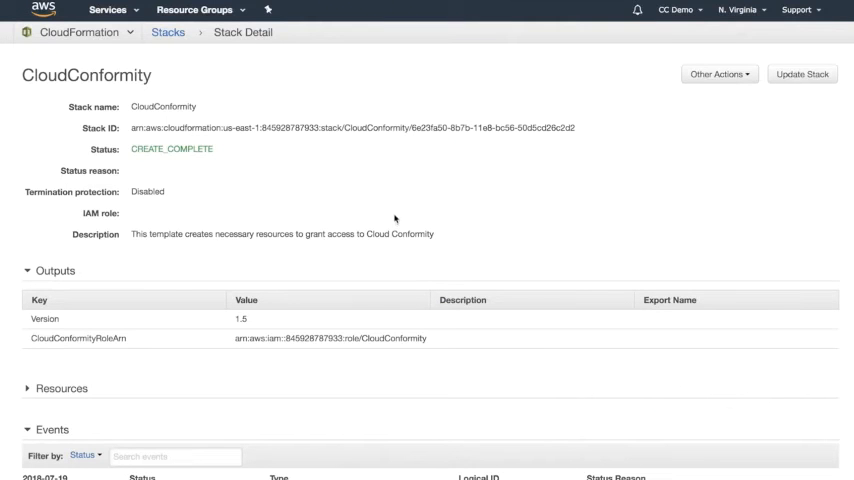
mouse_move(336, 212)
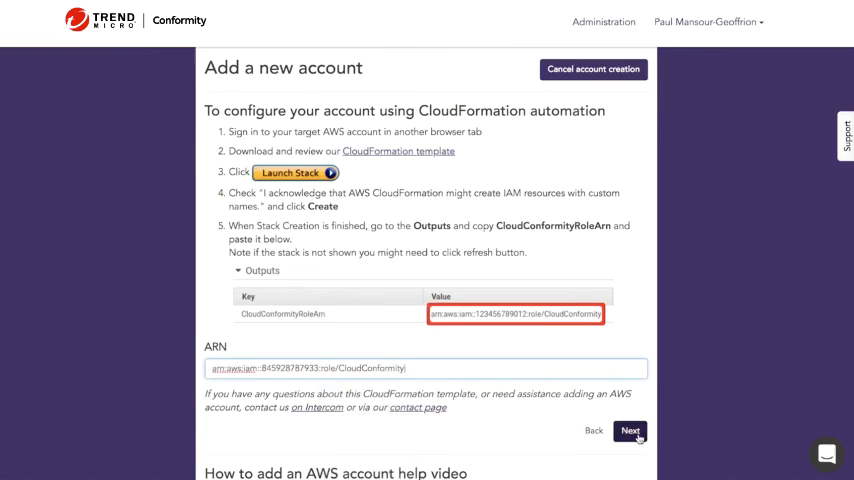
- Submit the pasted CloudConformityRoleArn so the account is verified and set up
click(632, 430)
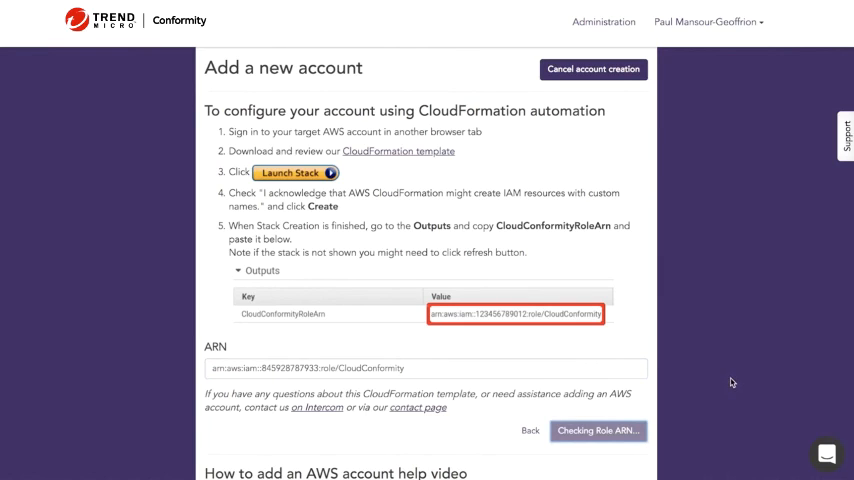
click(596, 430)
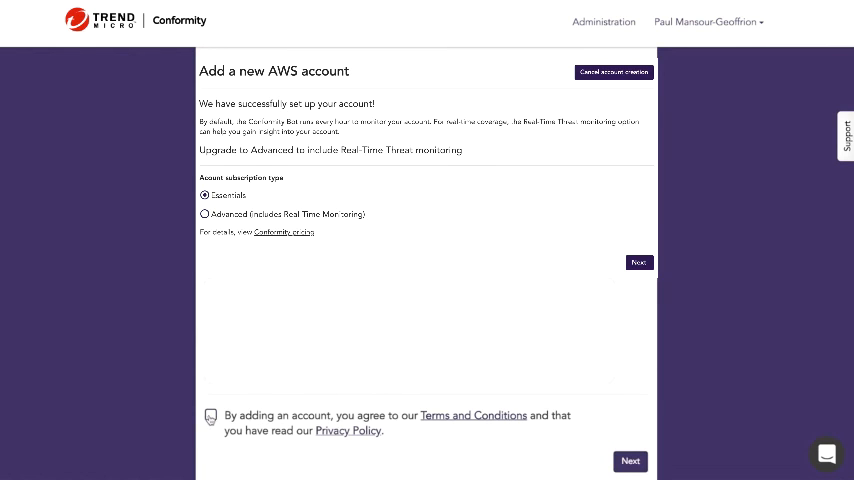
- Agree to the Terms and Conditions with the Essentials subscription selected
click(210, 414)
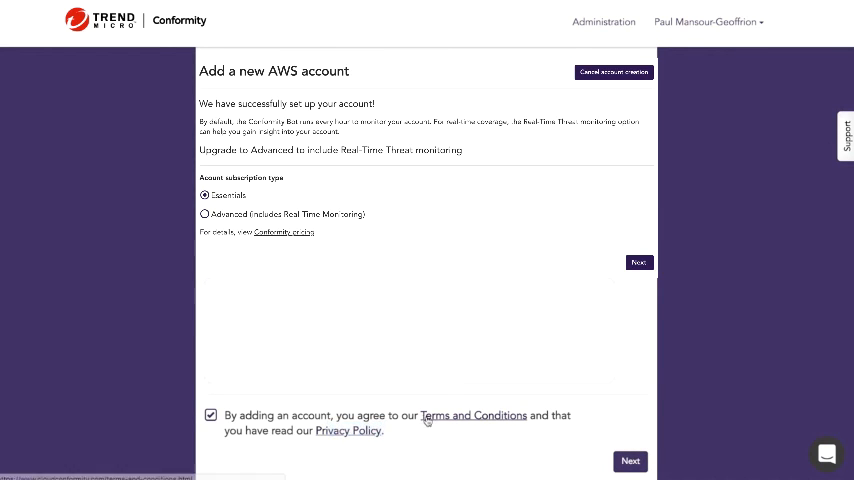
mouse_move(316, 388)
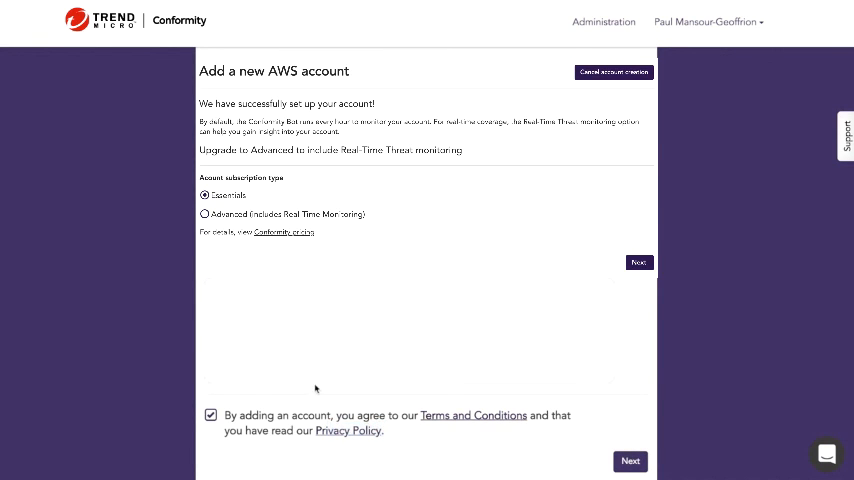